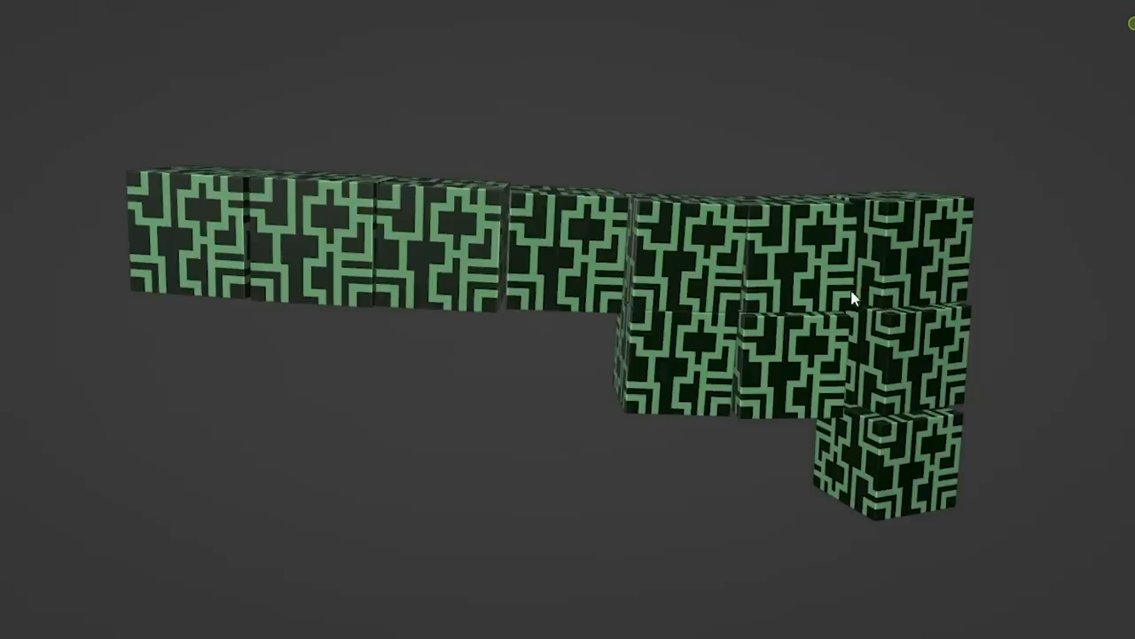
Step: Orbit the viewport to show the slime figure standing upright with its arm raised
{"action": "left_click_drag", "start_coordinate": [852, 298], "coordinate": [710, 351]}
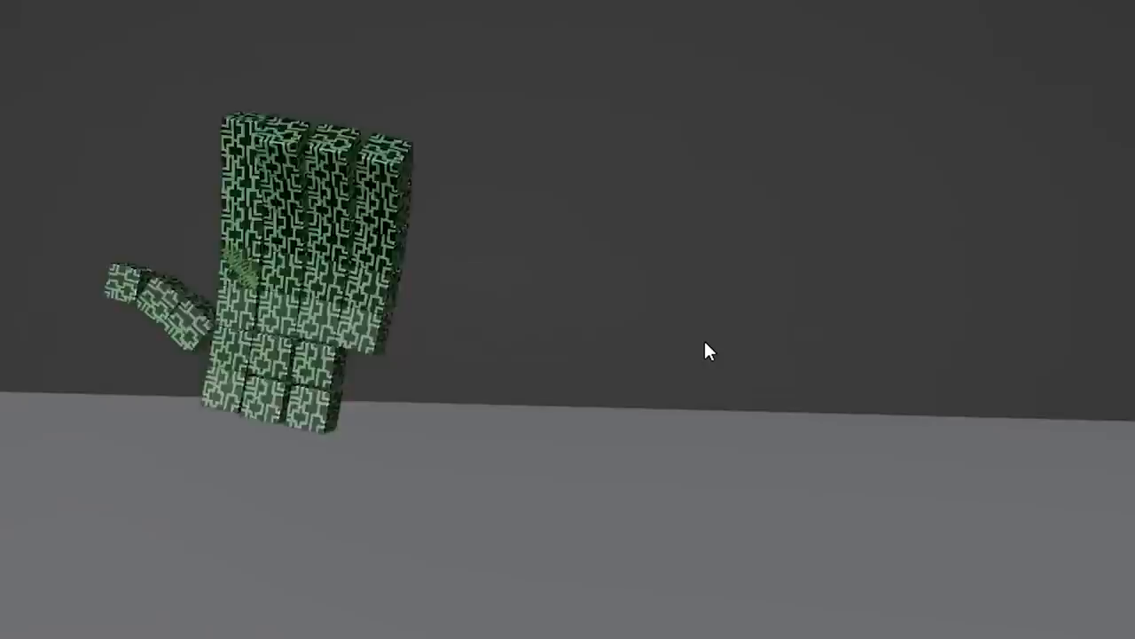